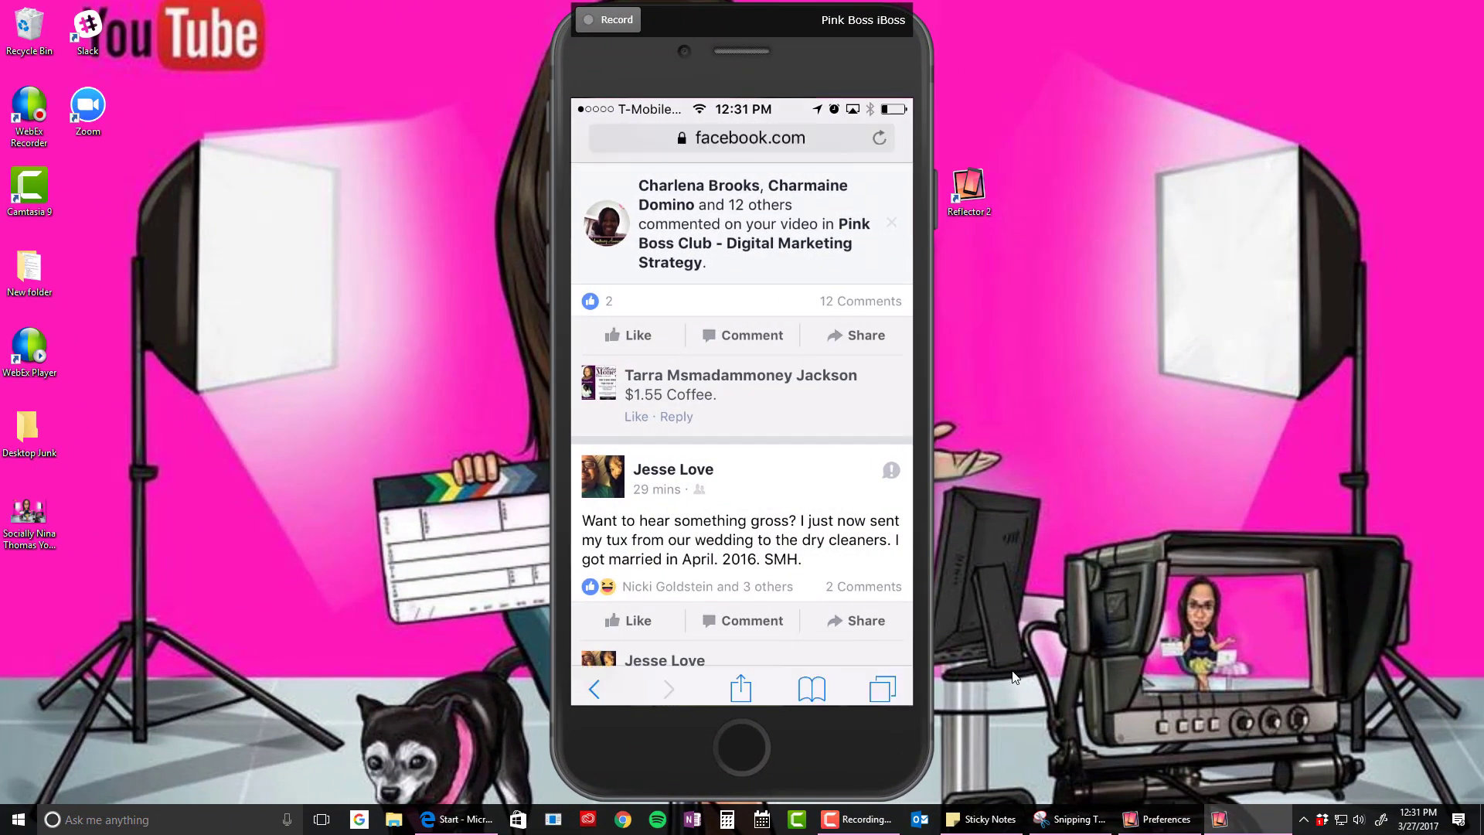
Check the m.facebook.com address, browse the Facebook menu's Help & Settings, then edit the address again.
click(744, 138)
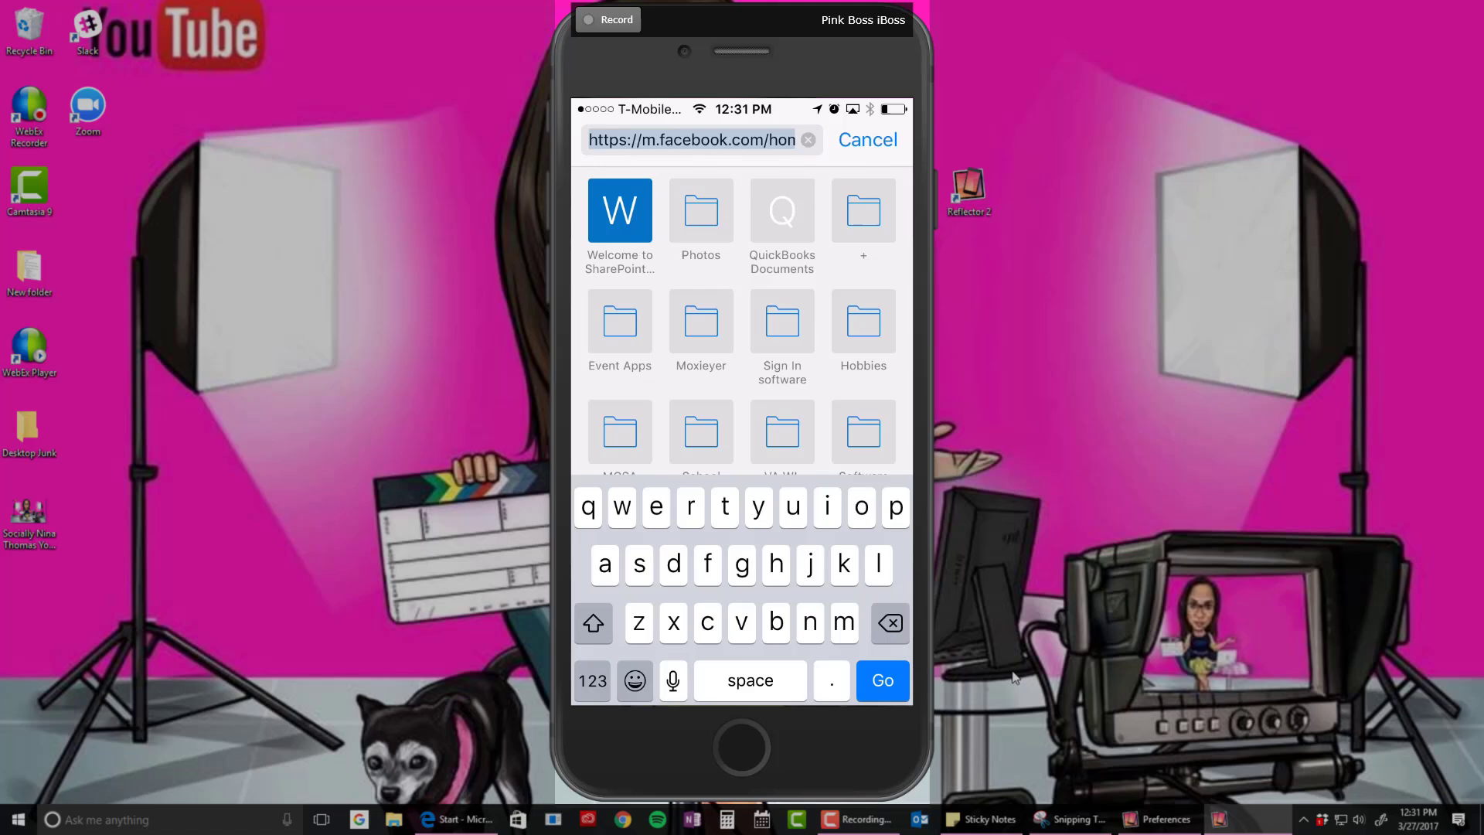
click(881, 681)
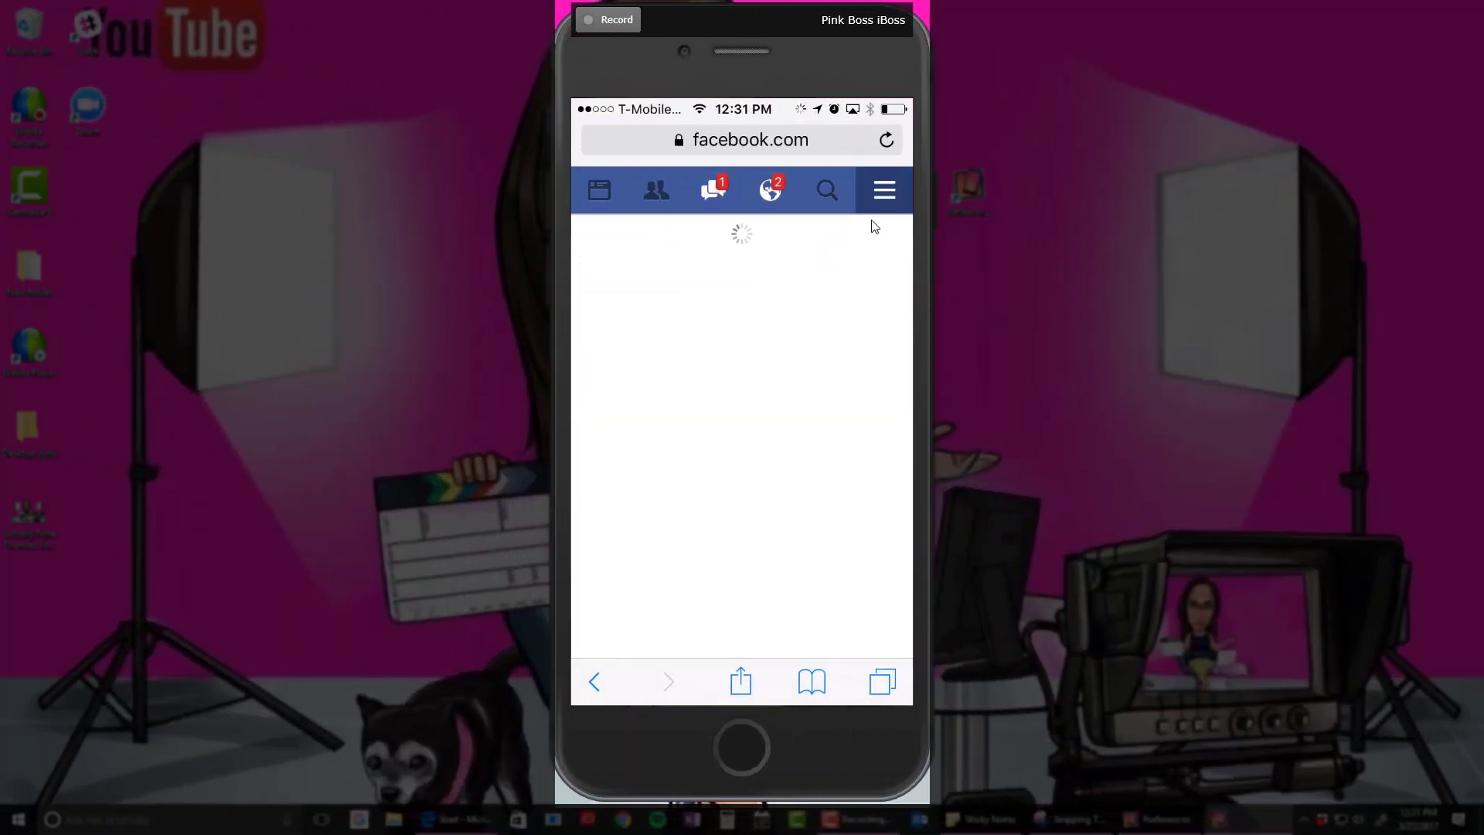
click(883, 190)
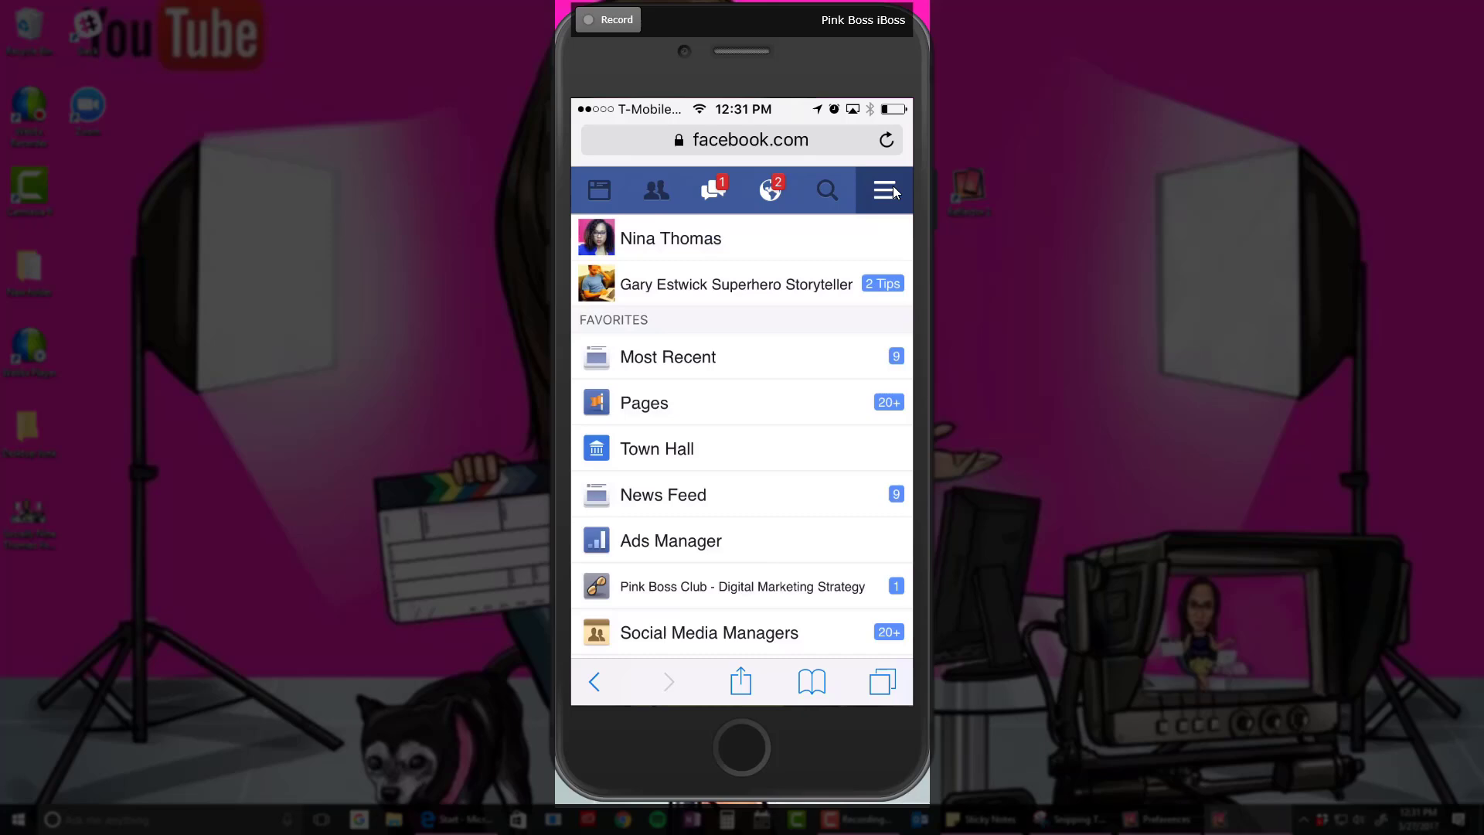
scroll(up, 3)
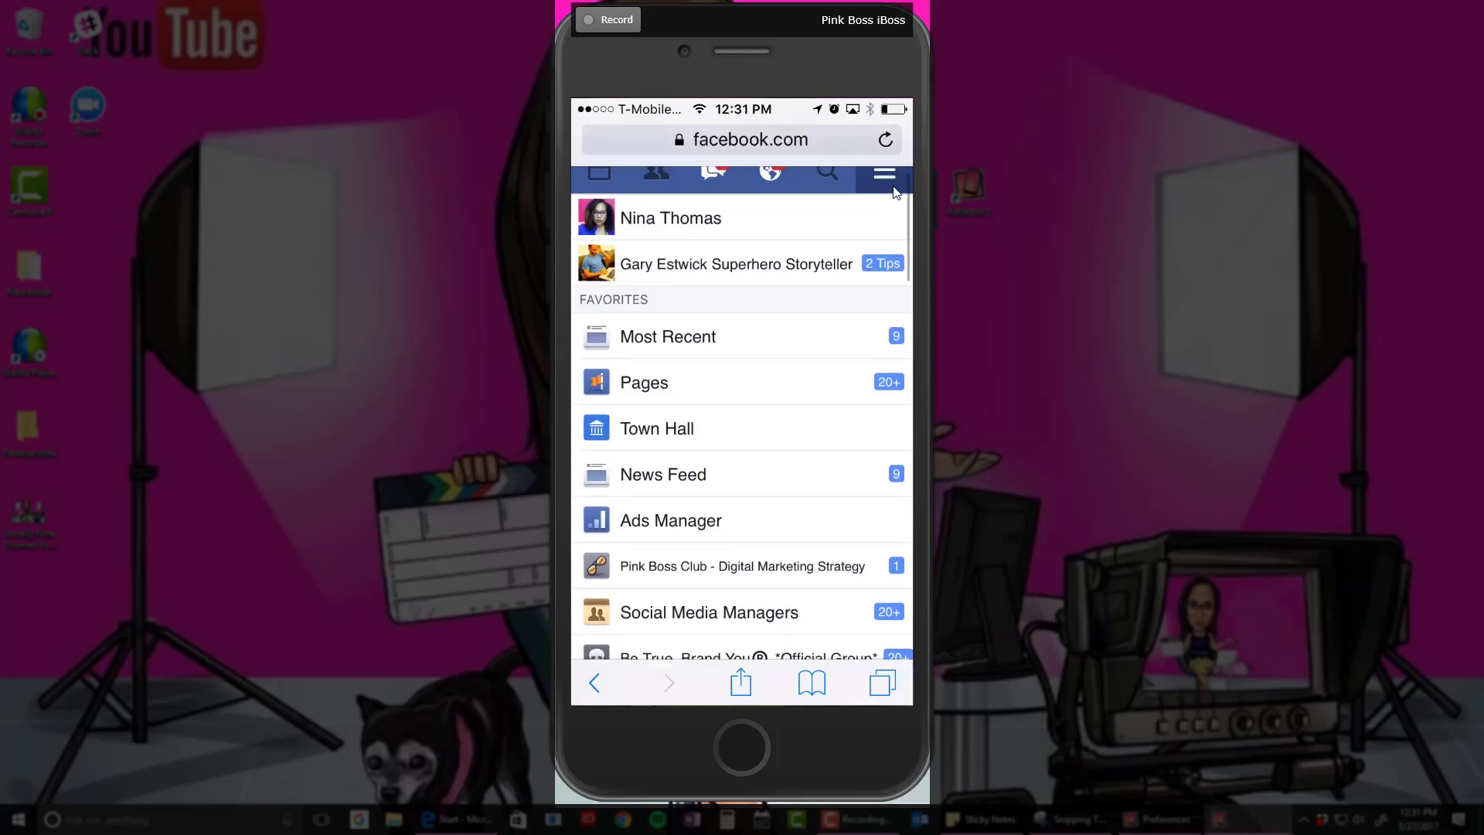
scroll(down, 3)
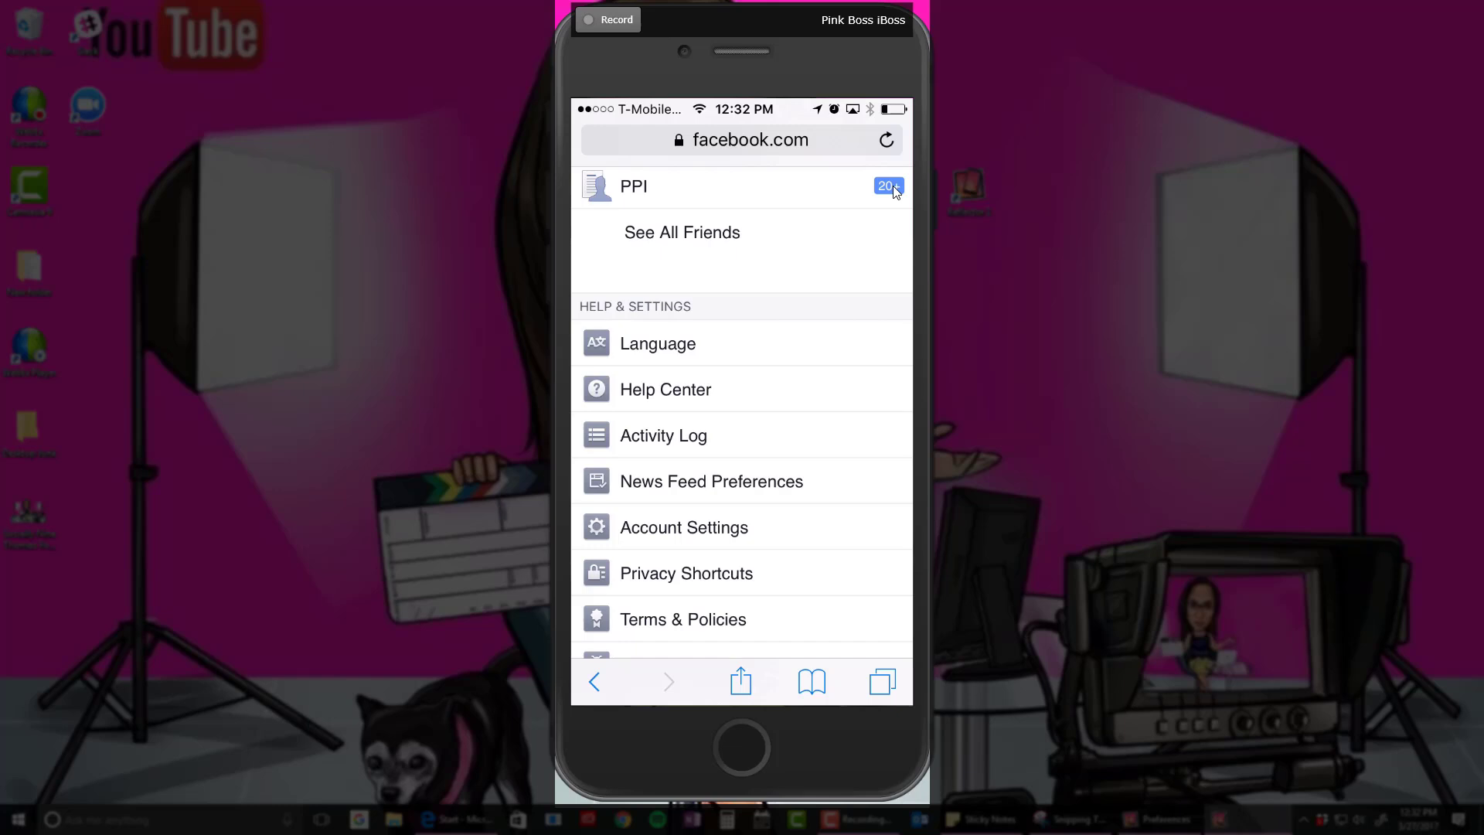
click(750, 140)
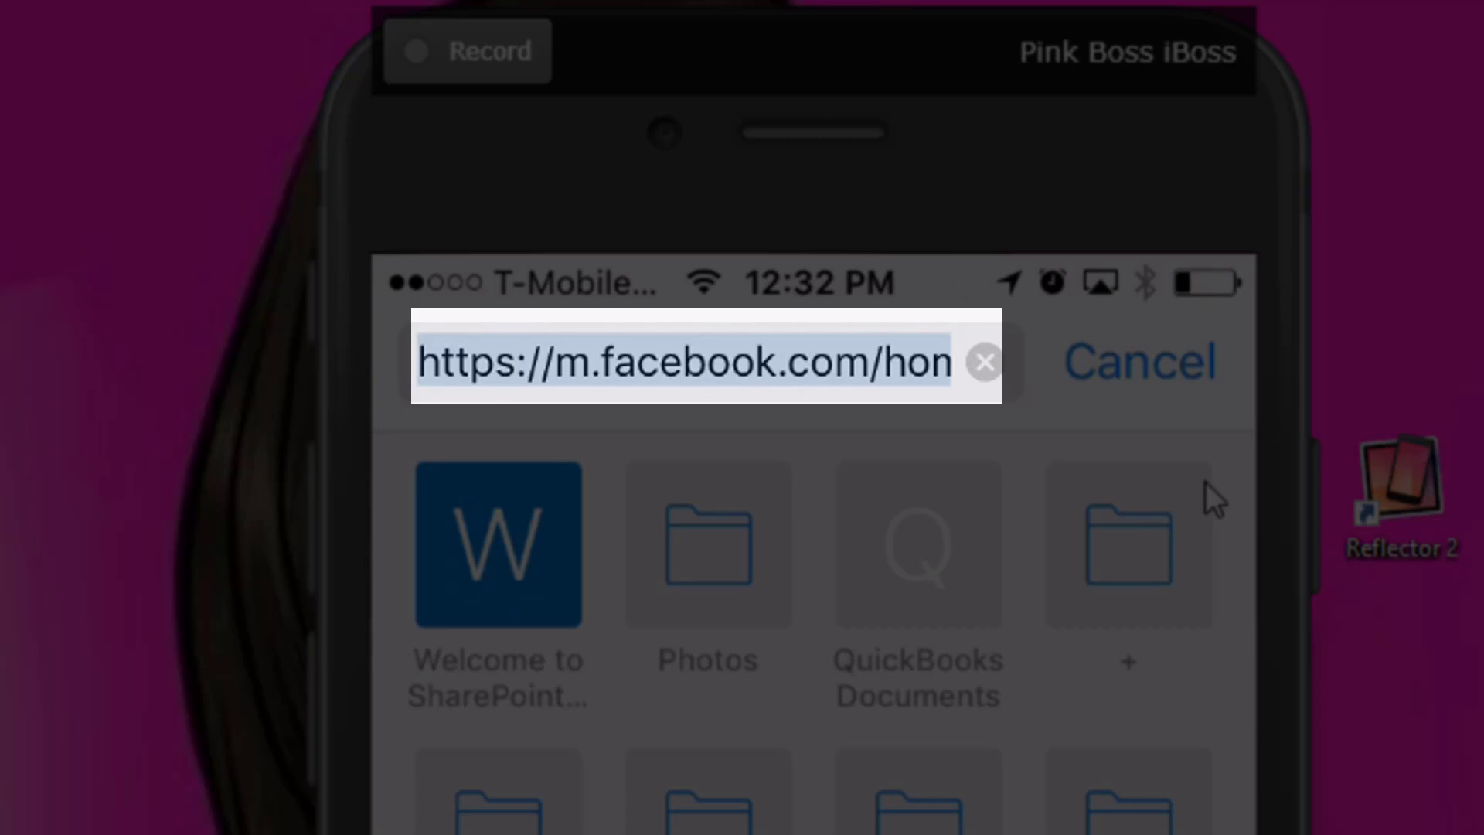
Enter facebook.com/home.php, fixing the autofilled ending, to load the desktop Facebook site.
text(facebook.com)
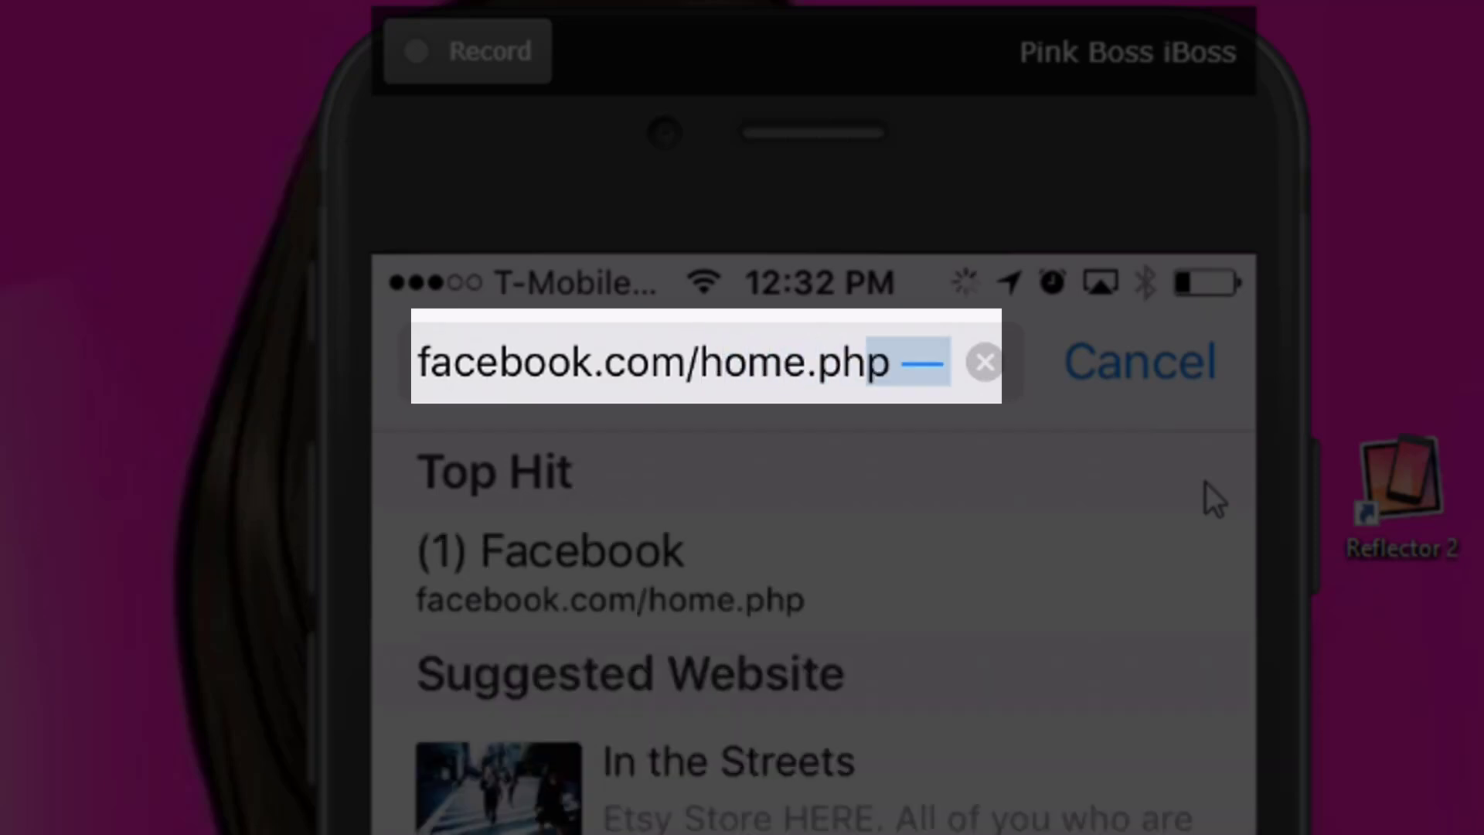
key(Backspace)
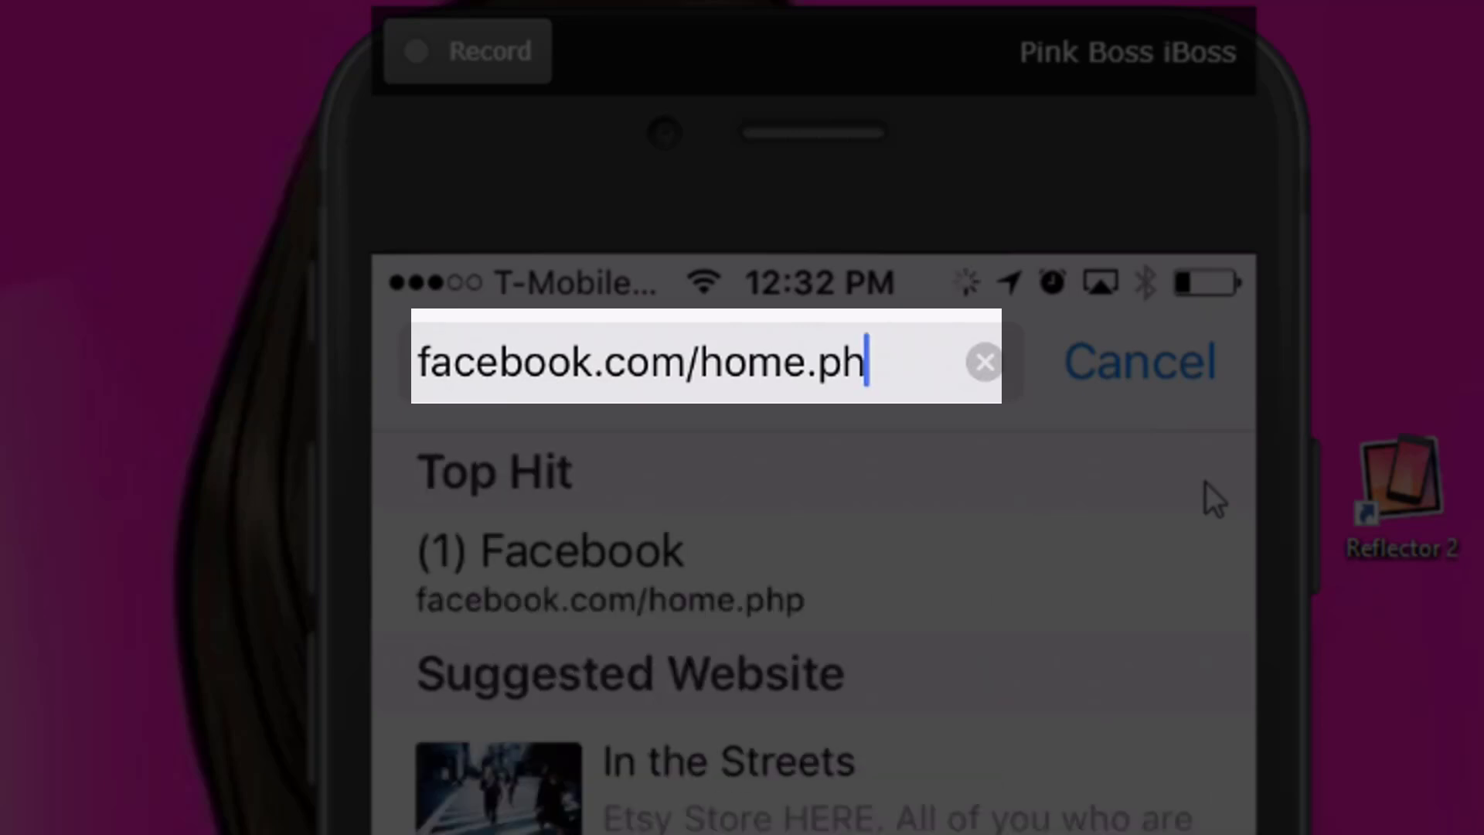
text(p)
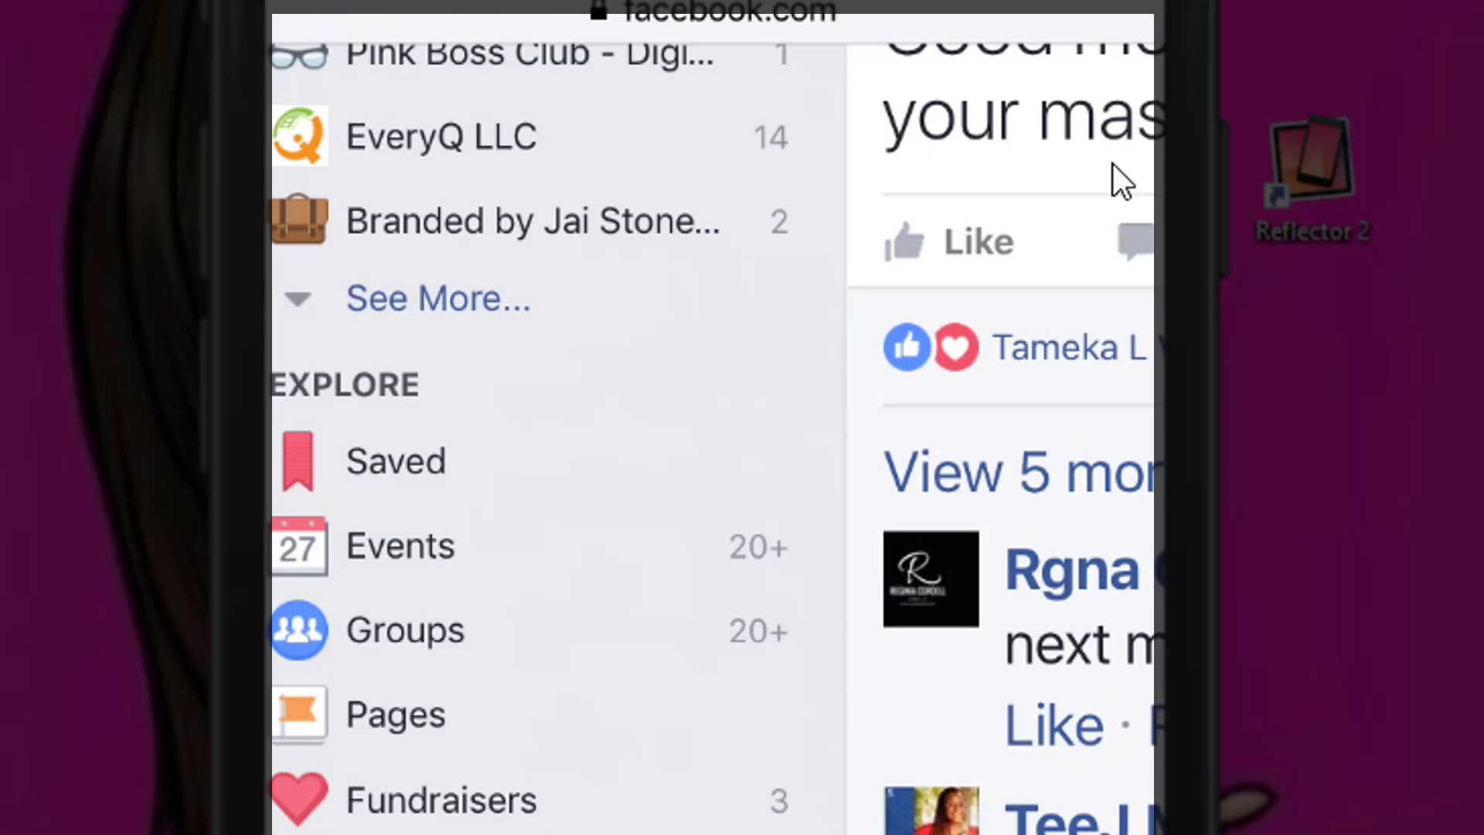
scroll(up, 3)
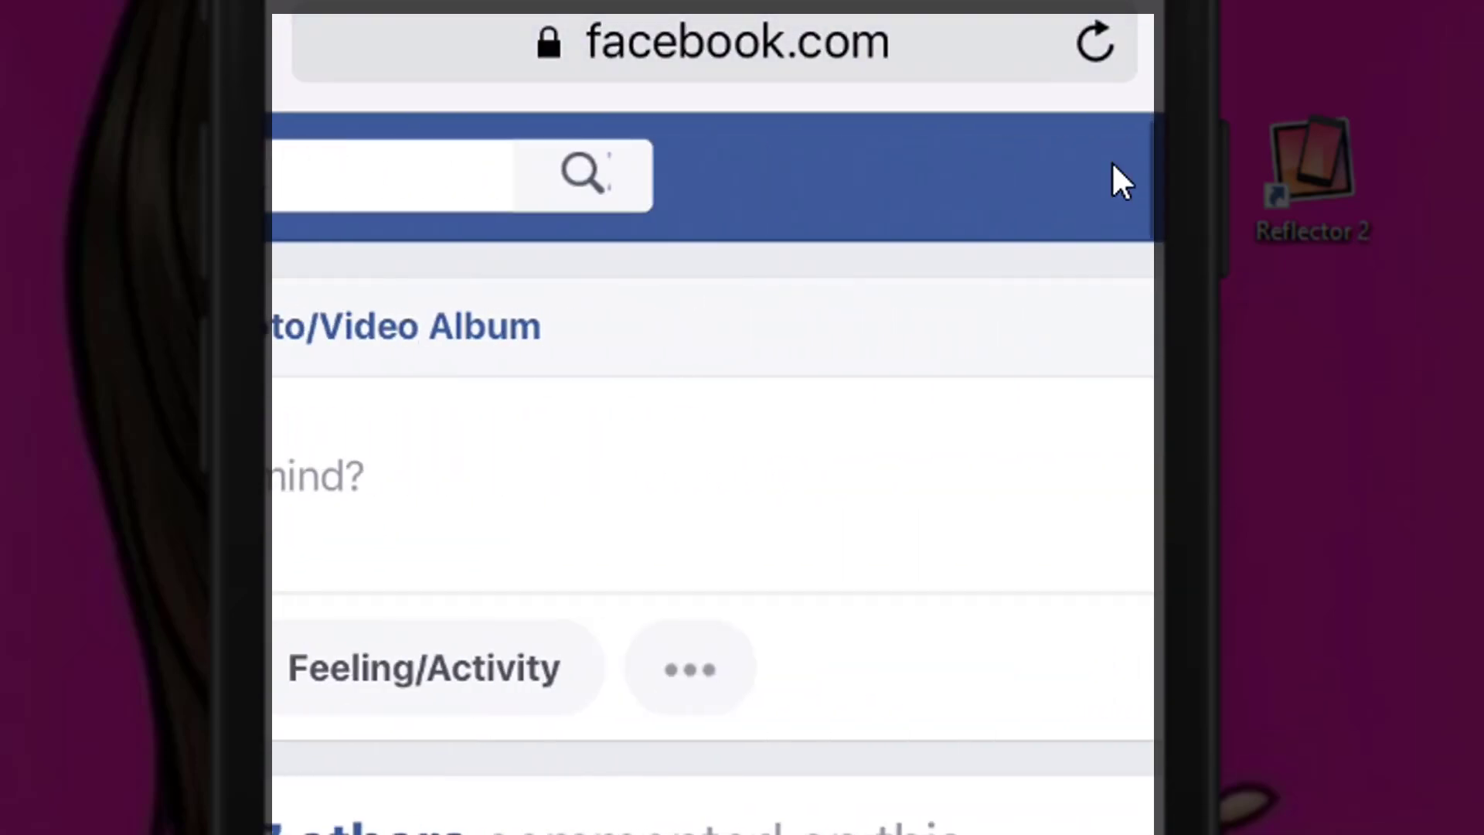
scroll(up, 3)
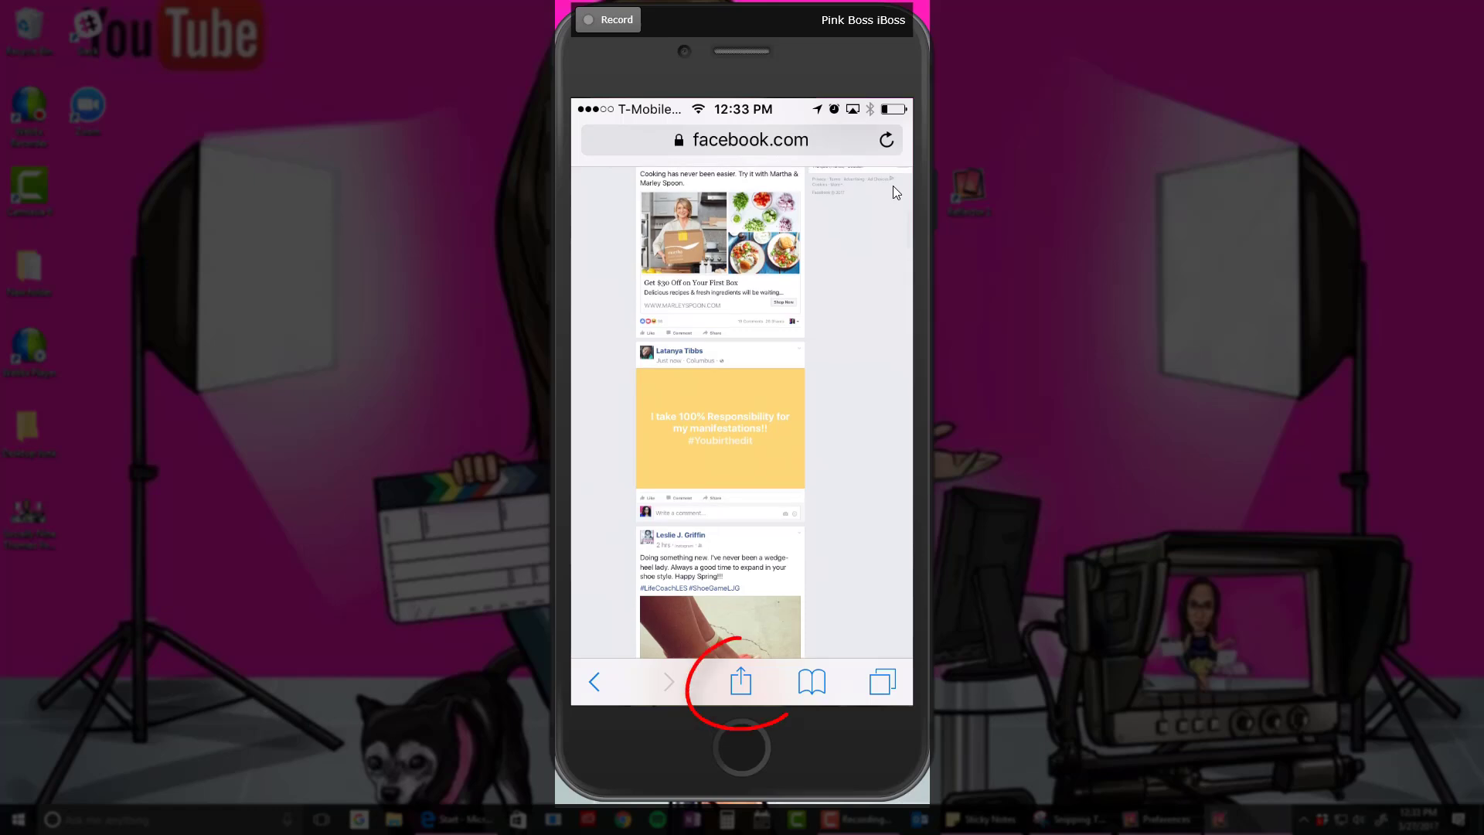
Choose Add to Home Screen from Safari's share sheet for this page.
click(740, 682)
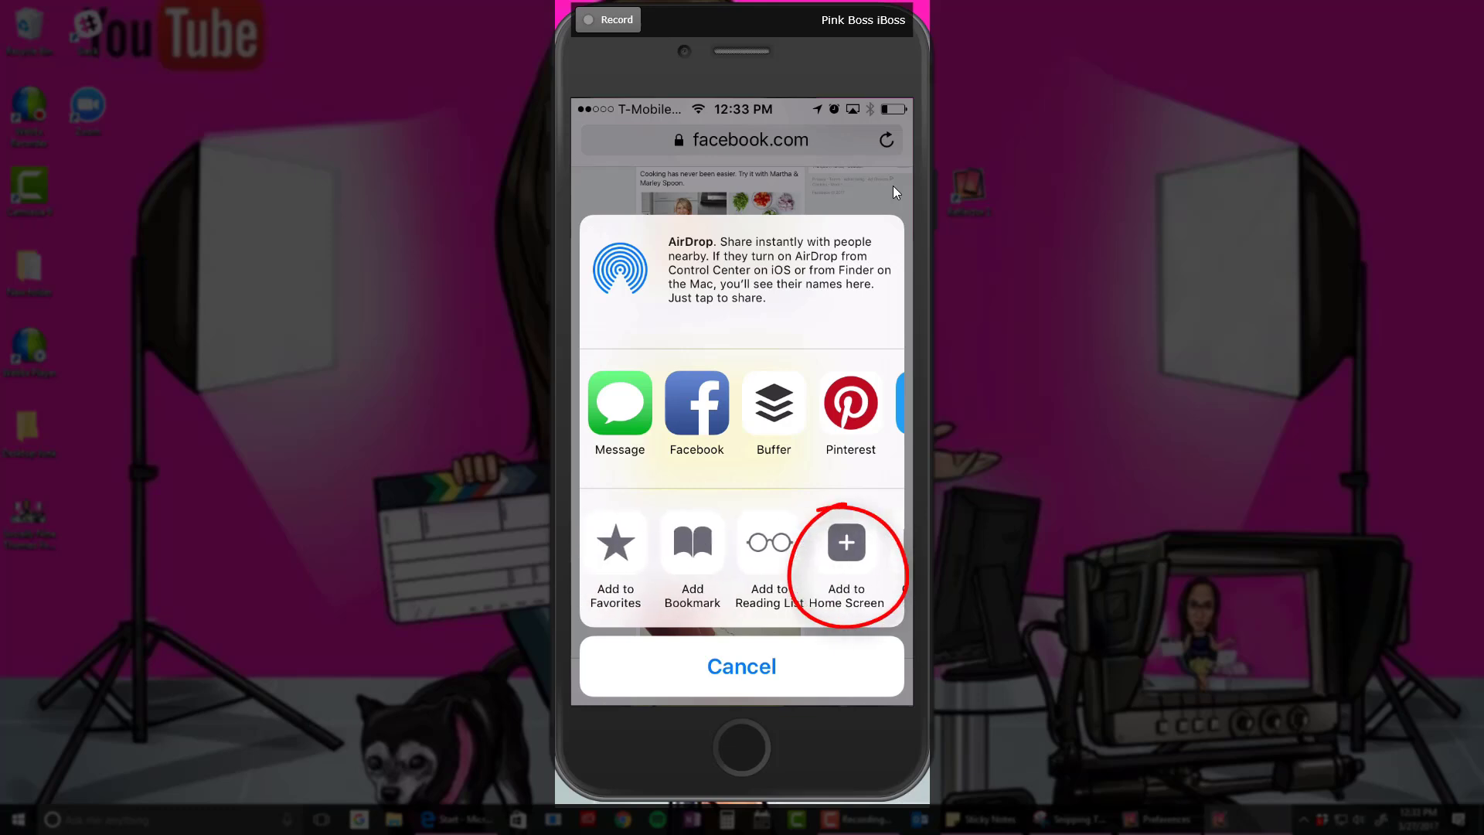
click(741, 665)
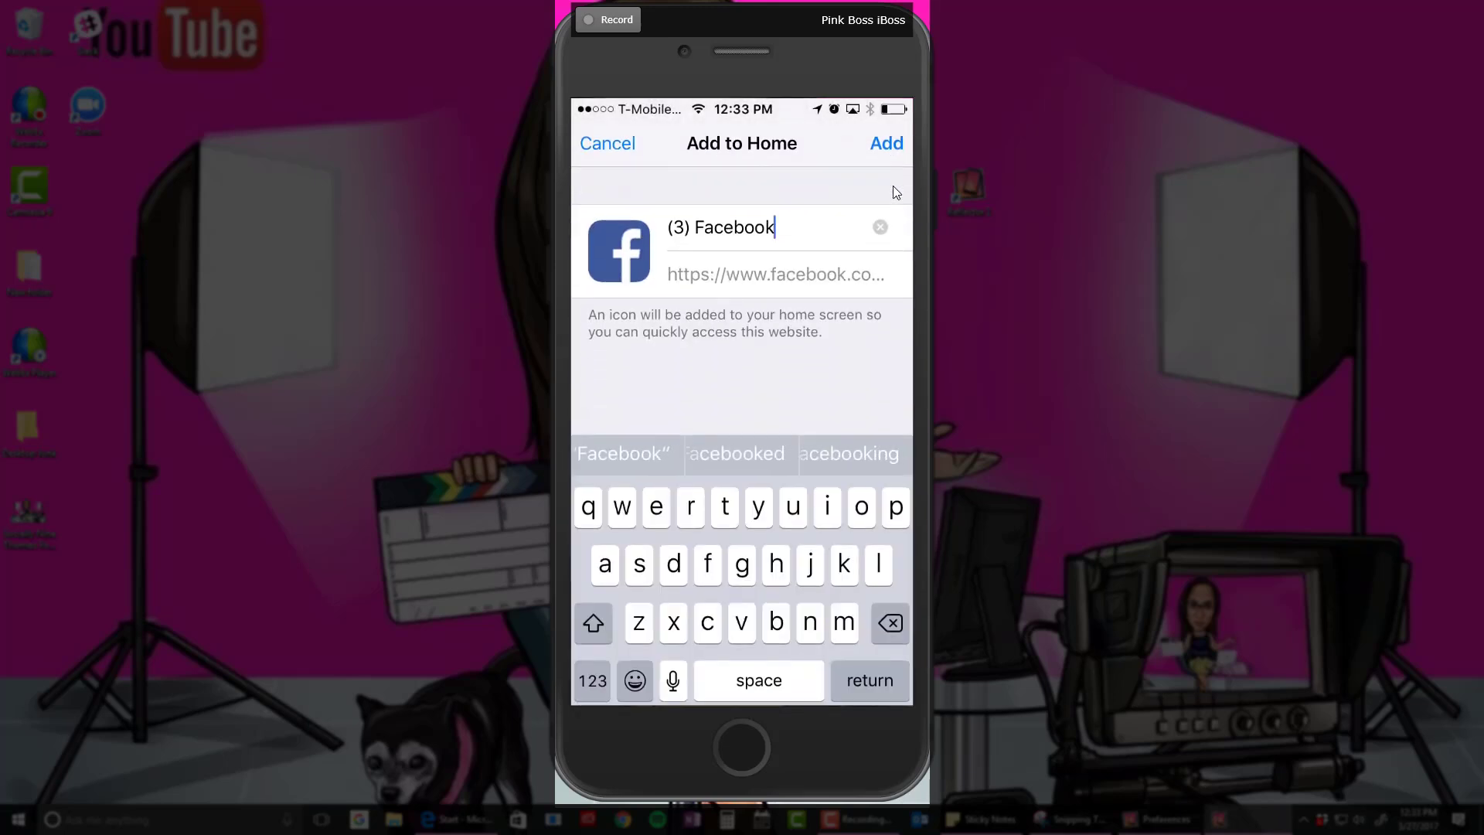
Name the shortcut 'Facebook Desktop Site' and add it to the home screen.
click(887, 623)
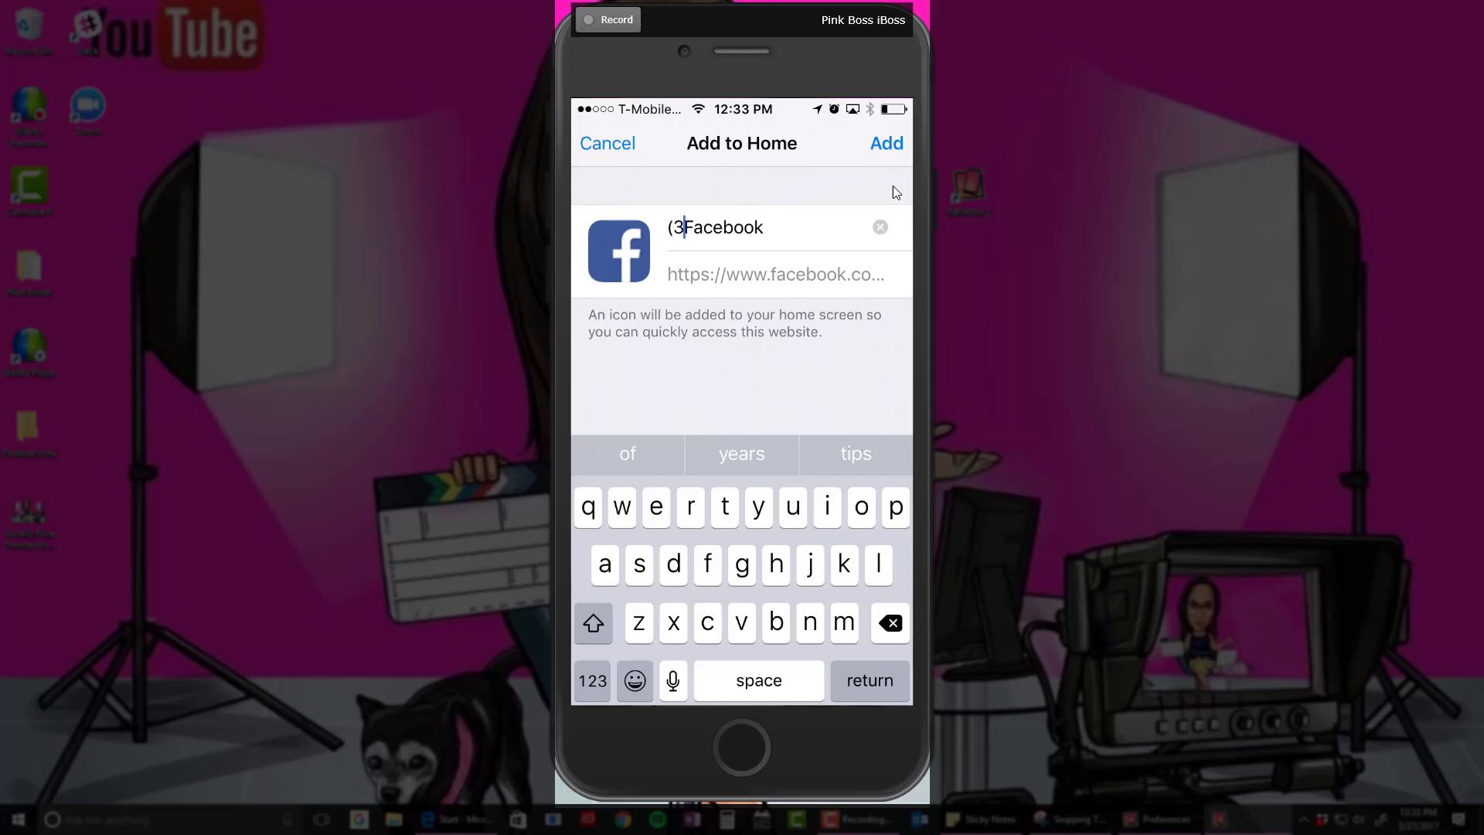
click(887, 623)
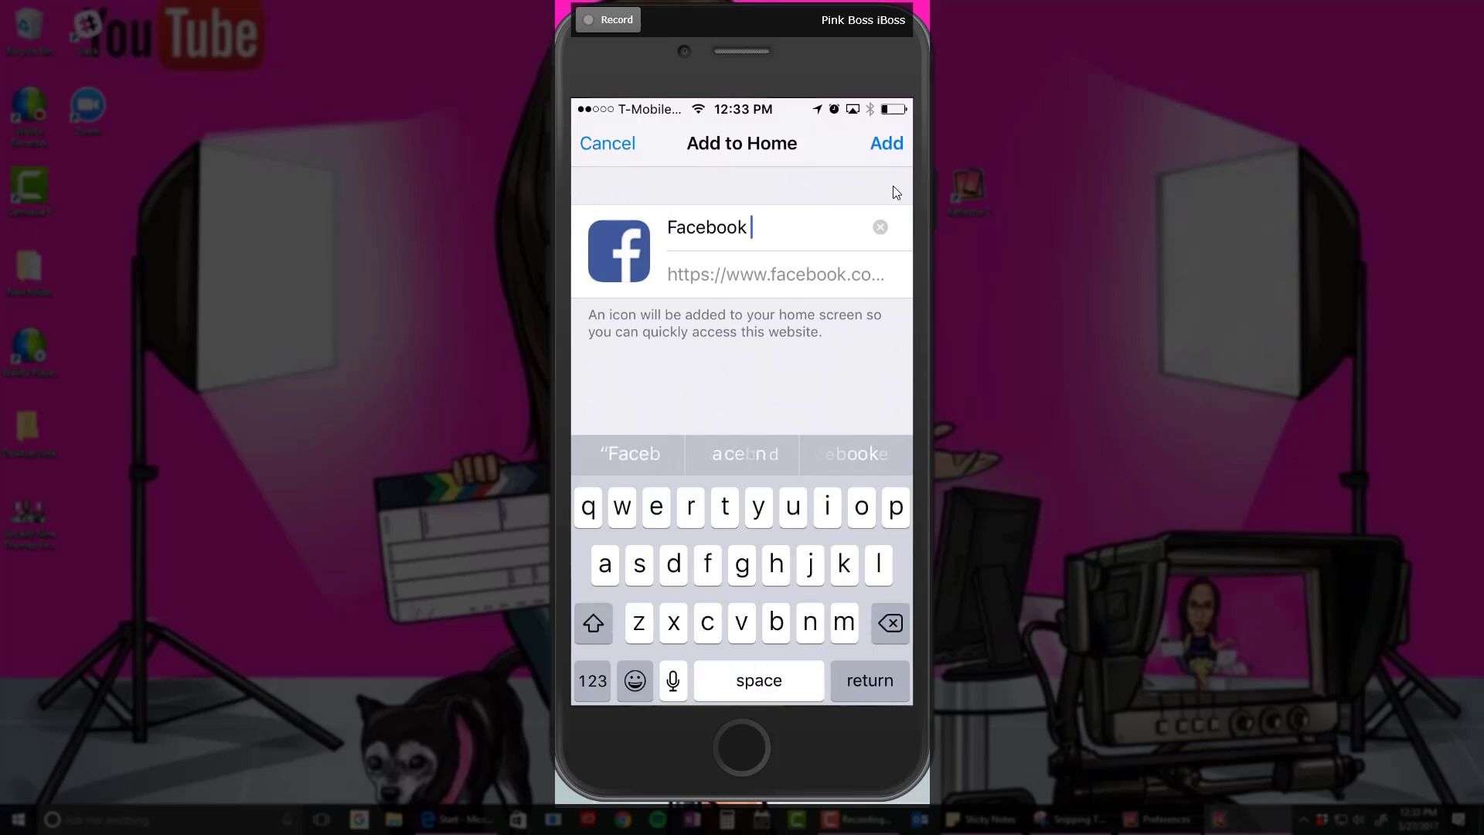
text(Desk)
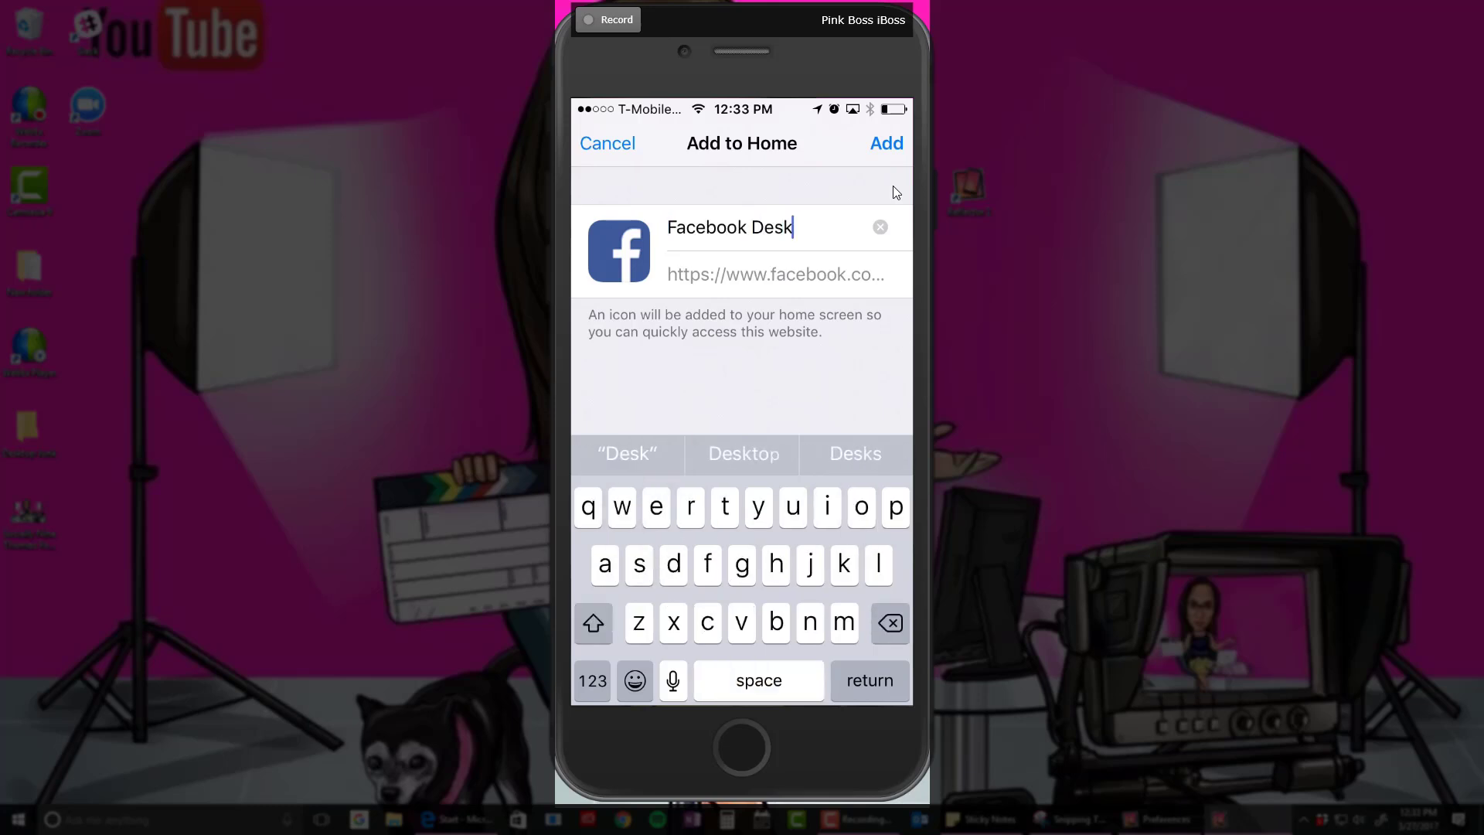
text(t)
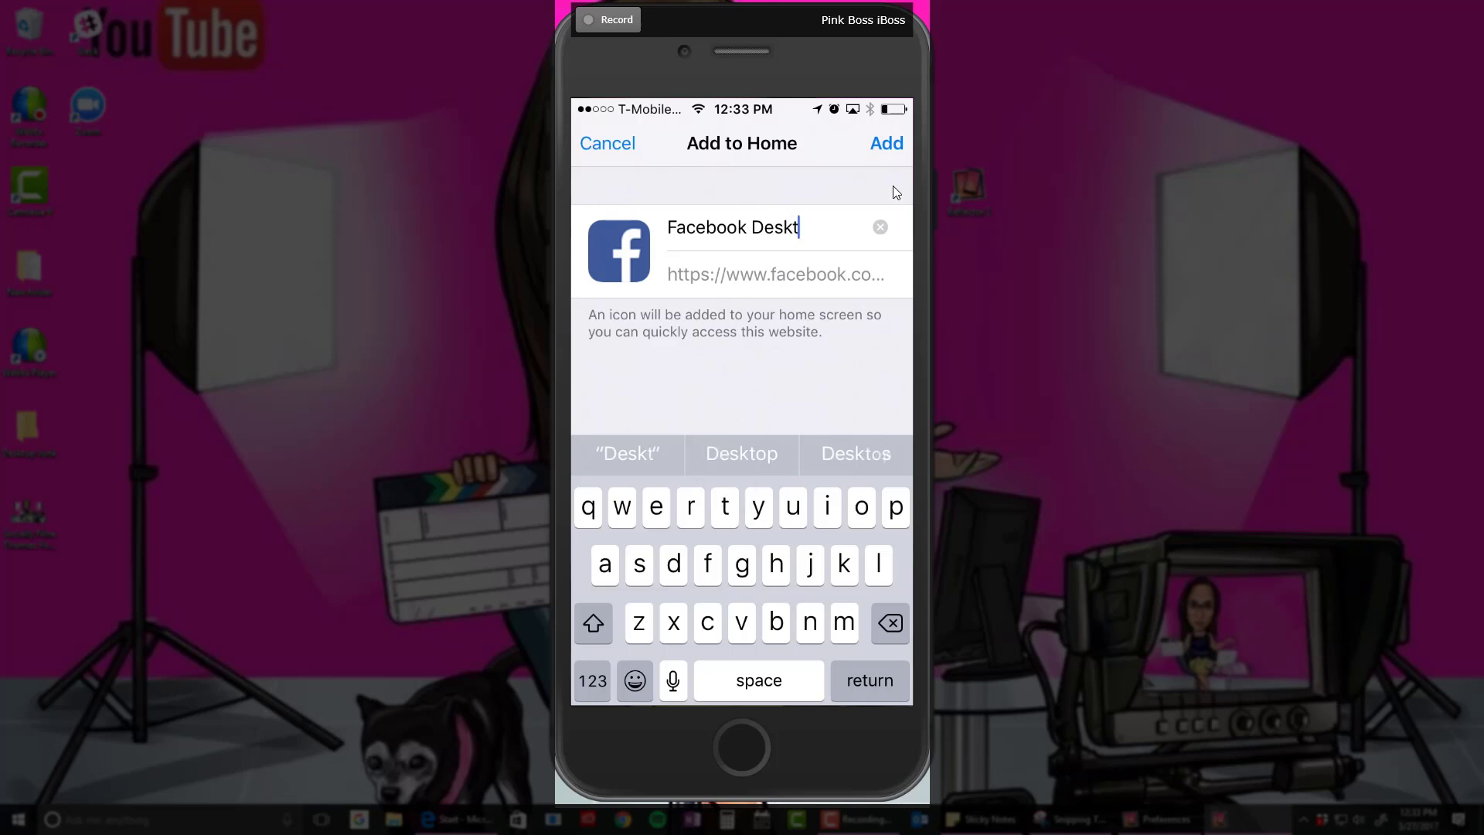
text(opsite)
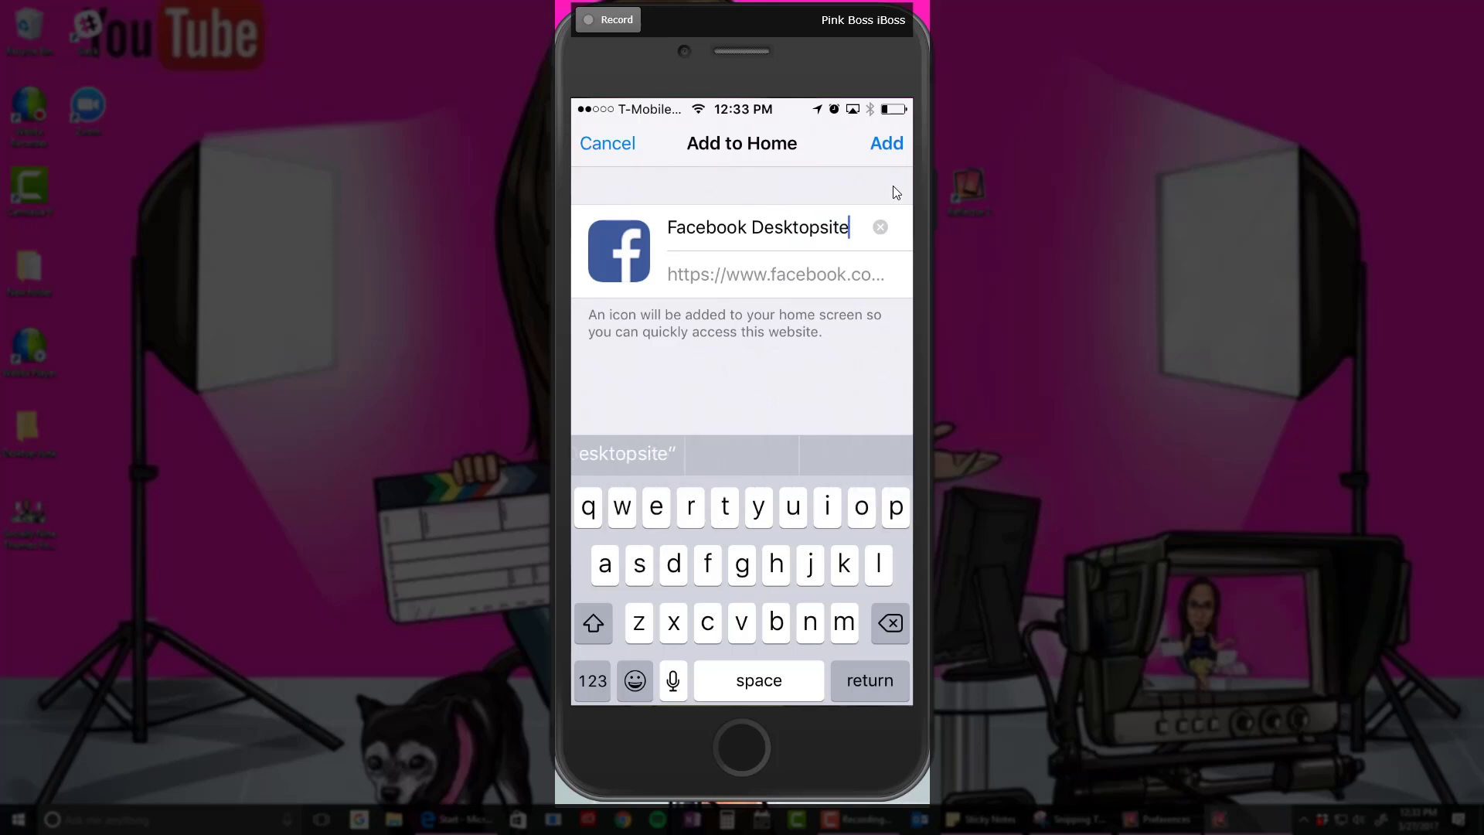
click(888, 623)
text( S)
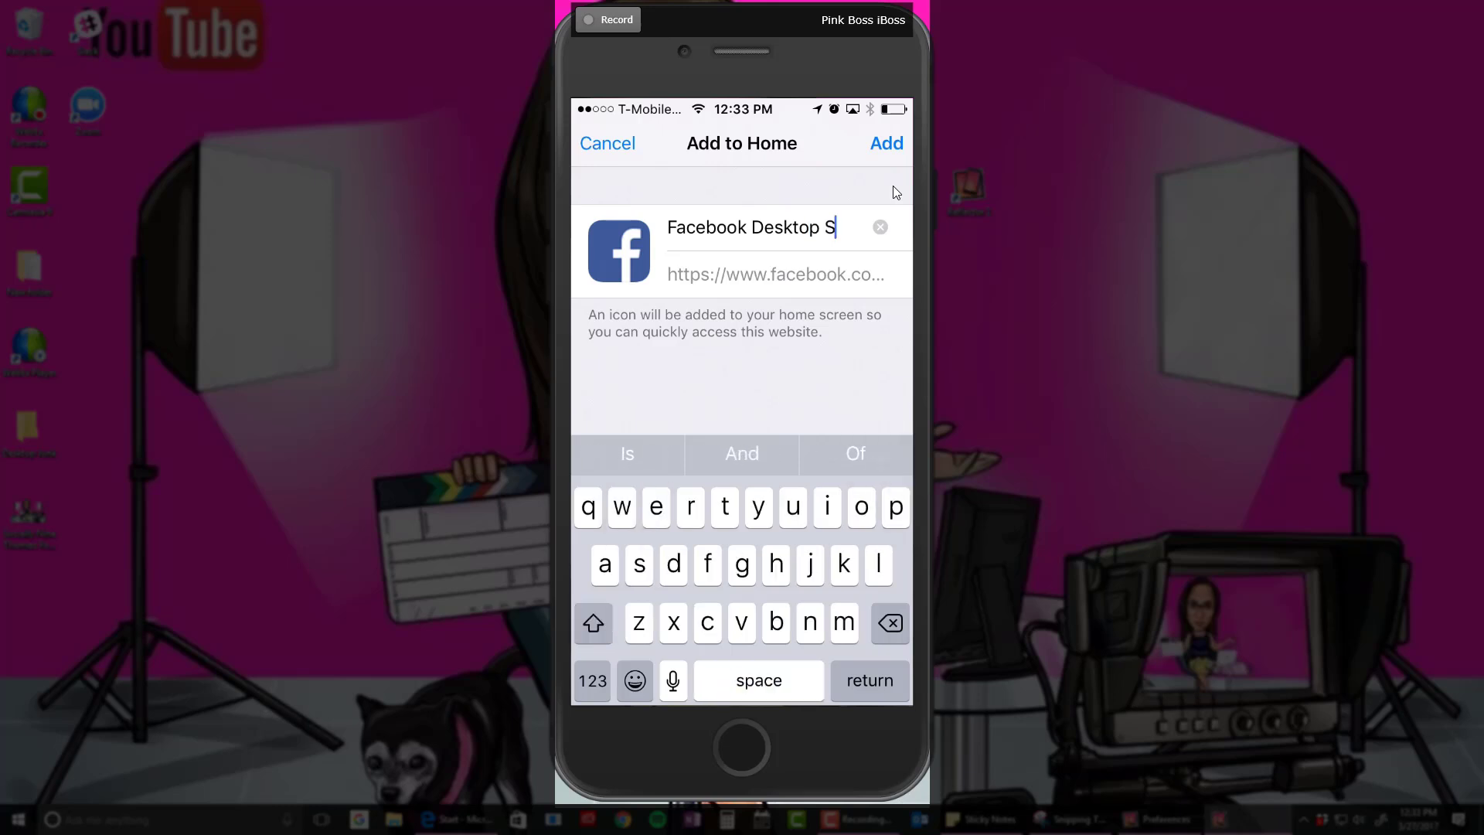
text(ite)
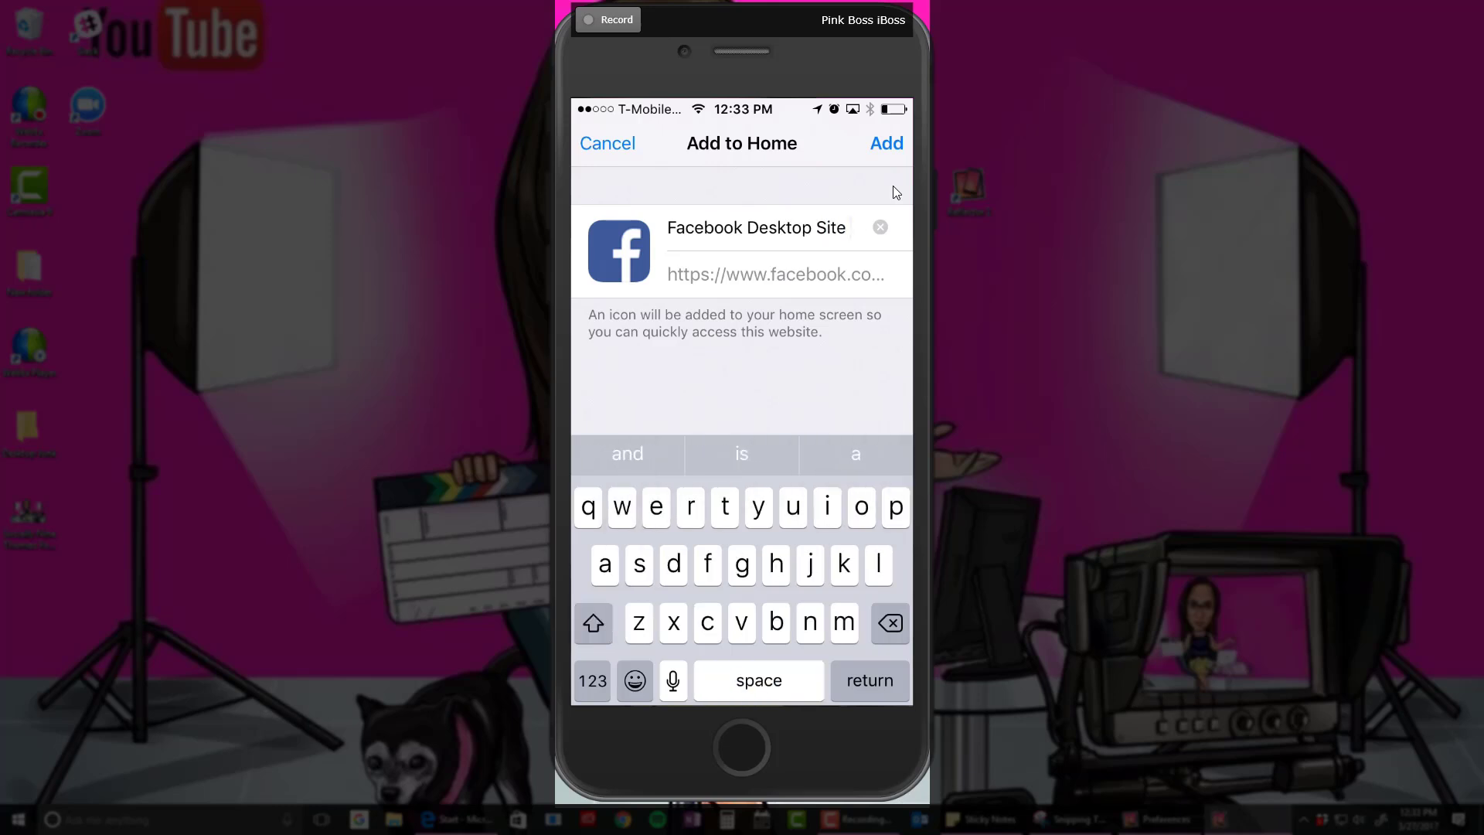
click(608, 142)
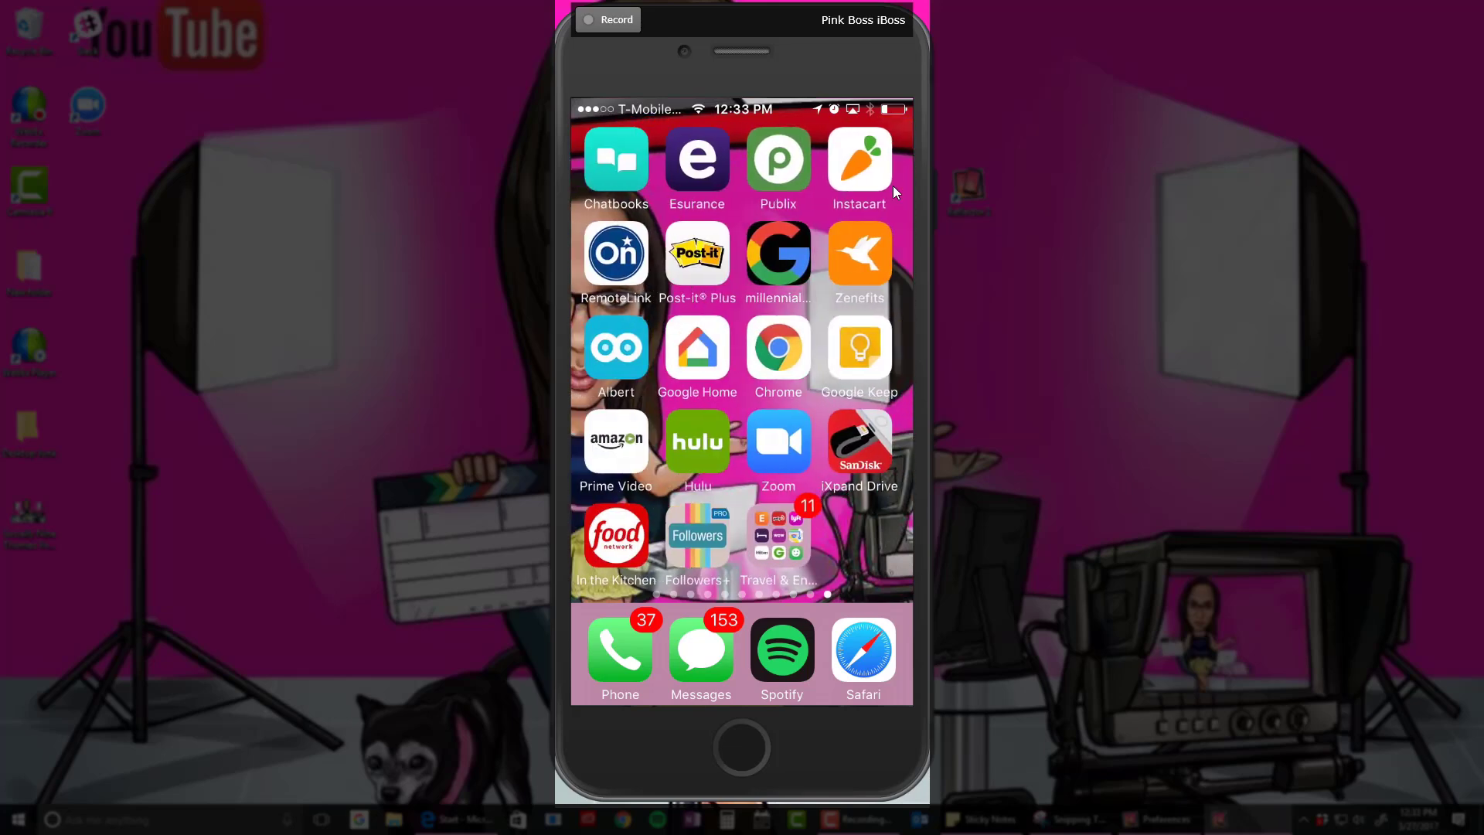
Search Spotlight for 'faceb' and scroll to the Applications results.
scroll(left, 3)
text(f)
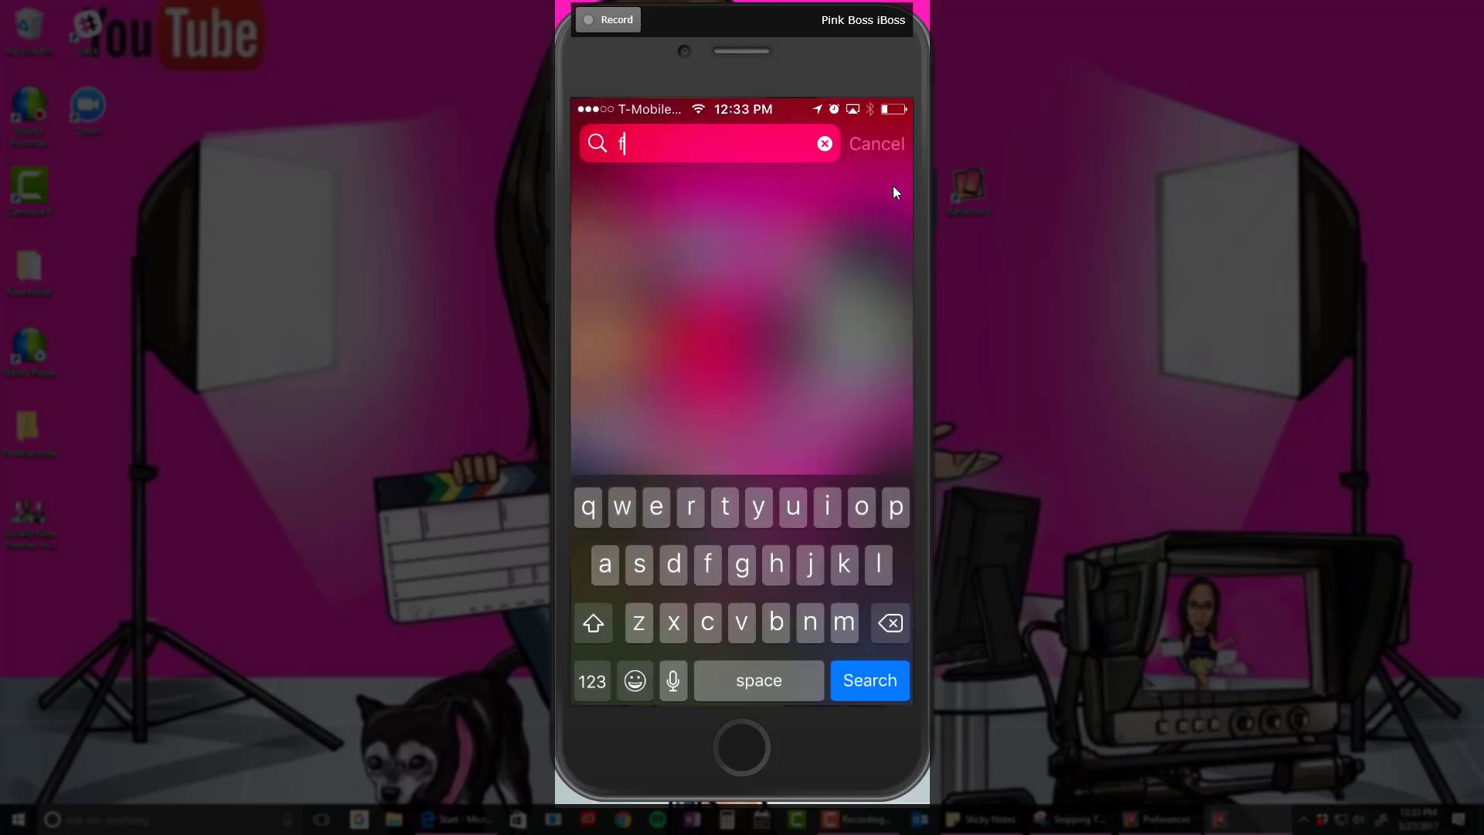
text(aceb)
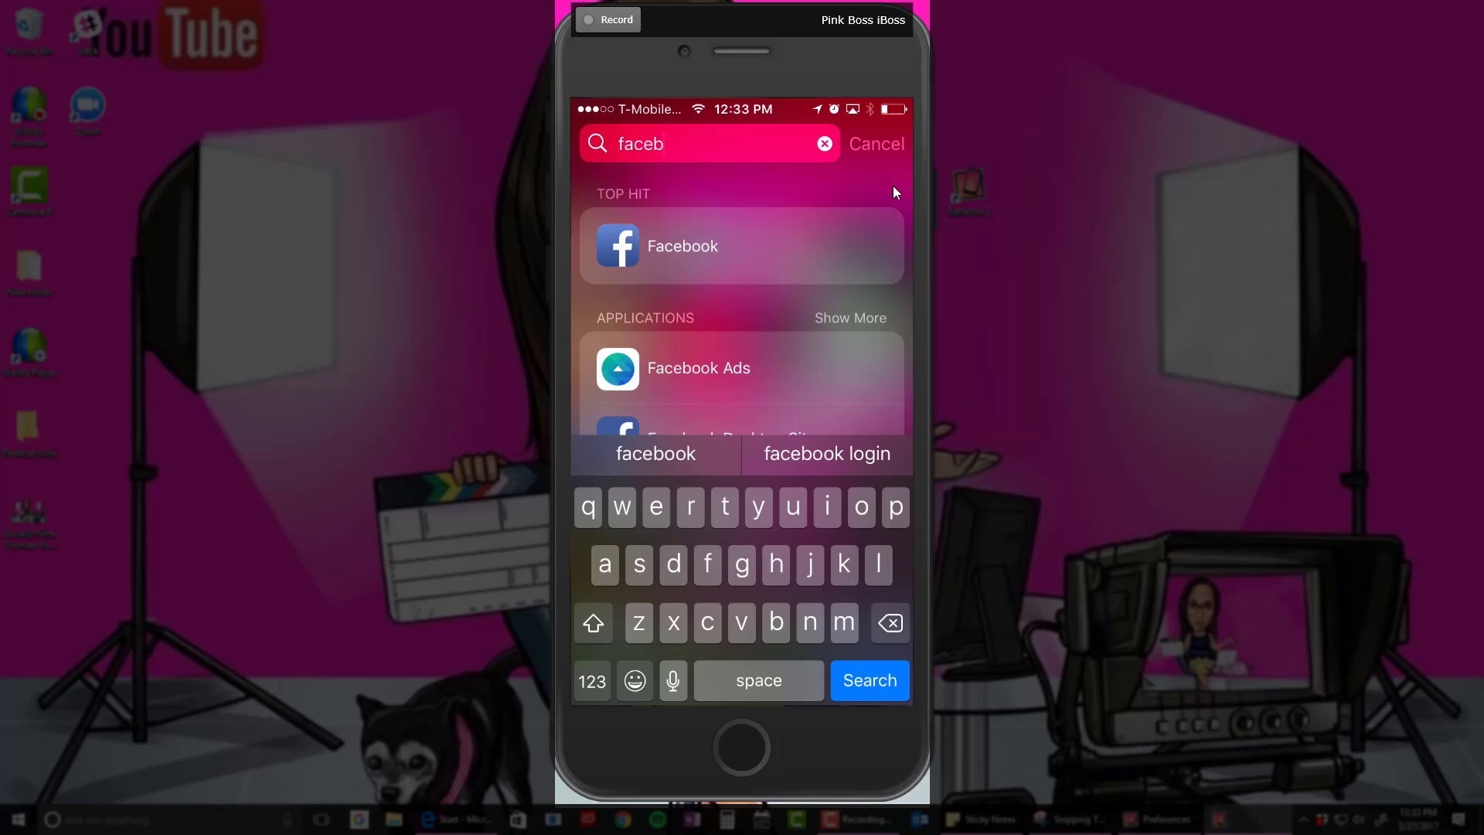
scroll(up, 3)
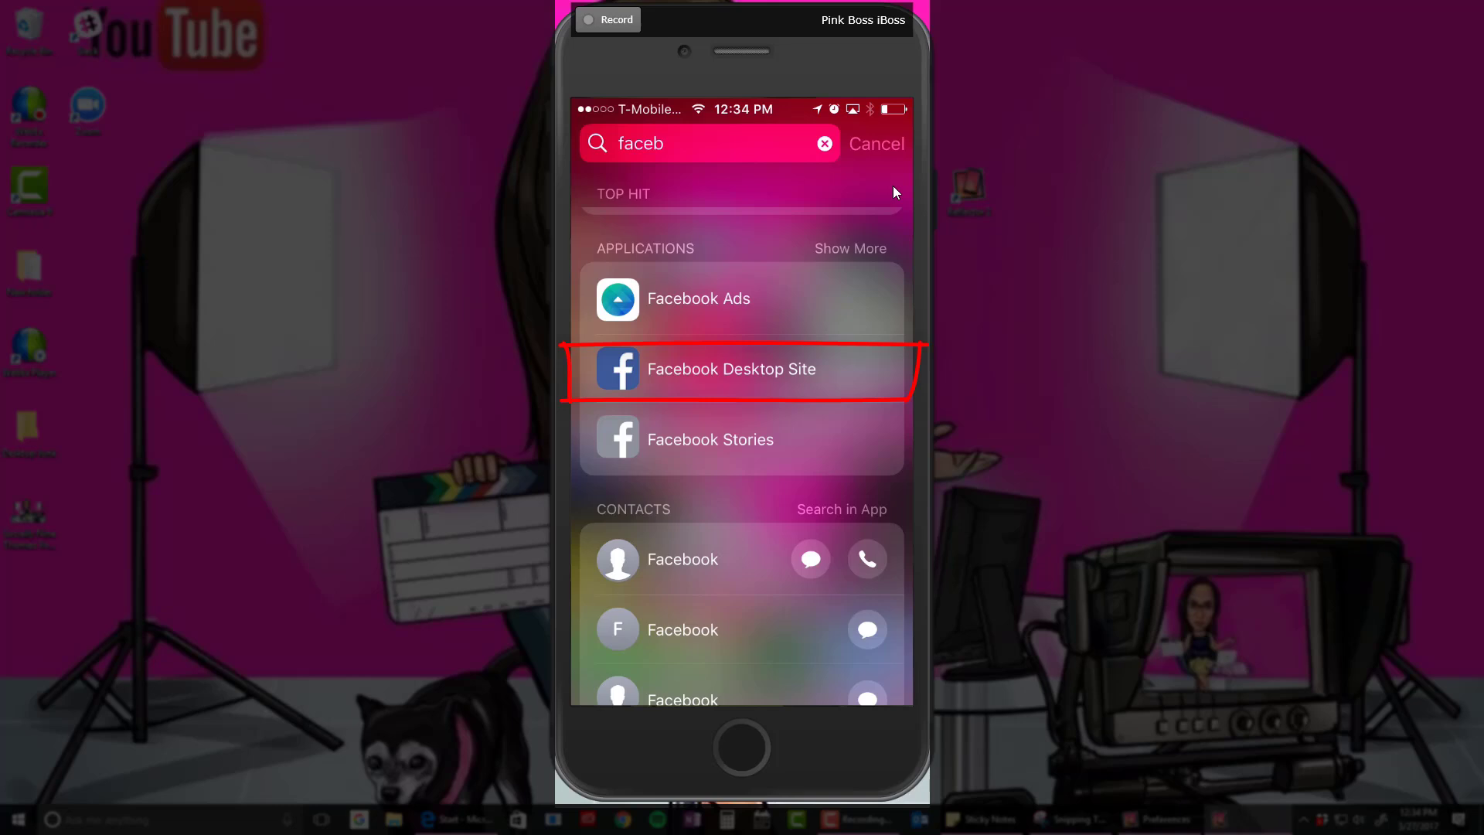
Launch the Facebook Desktop Site shortcut to load the desktop news feed.
click(732, 369)
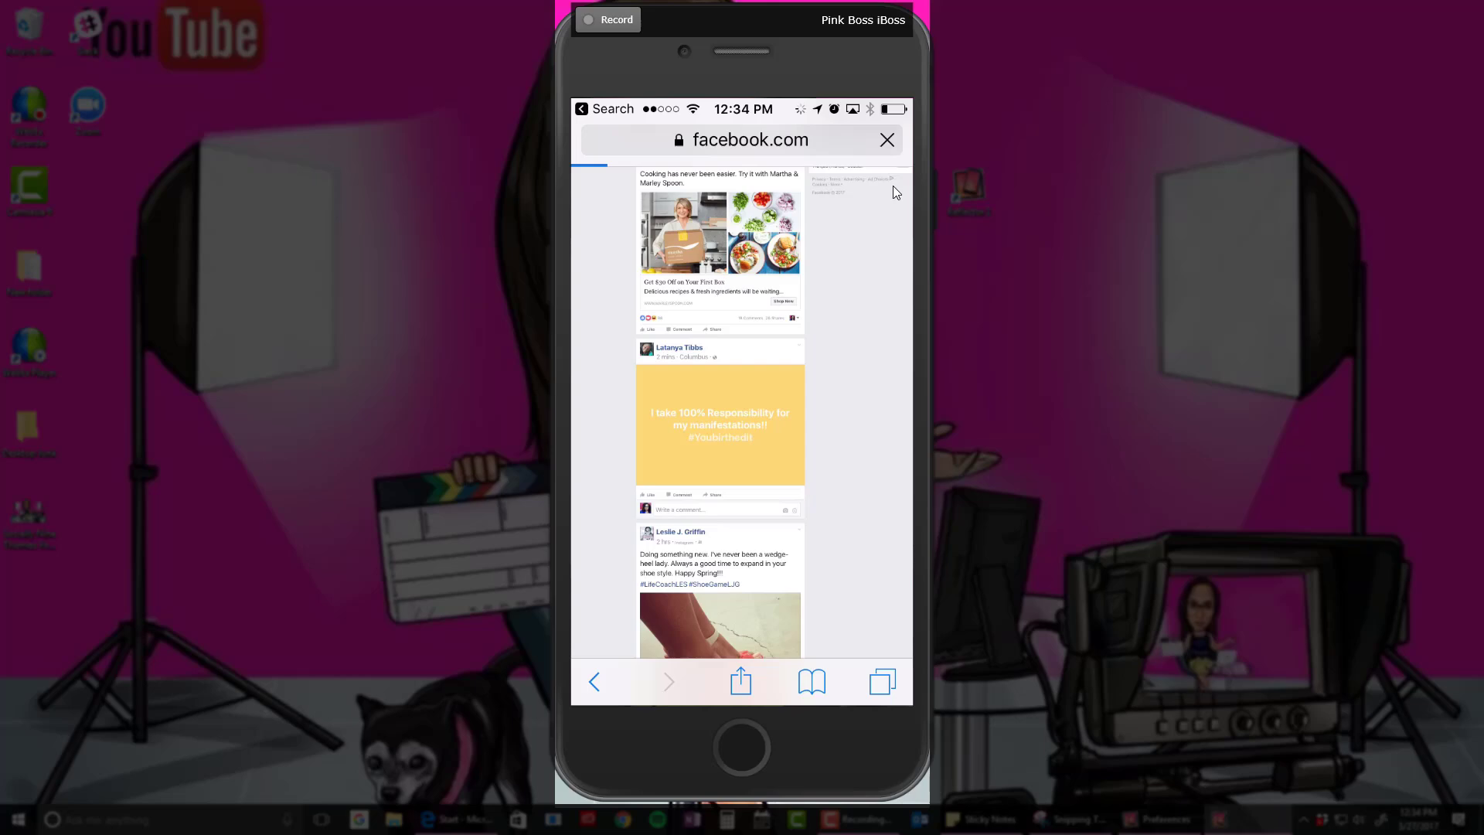